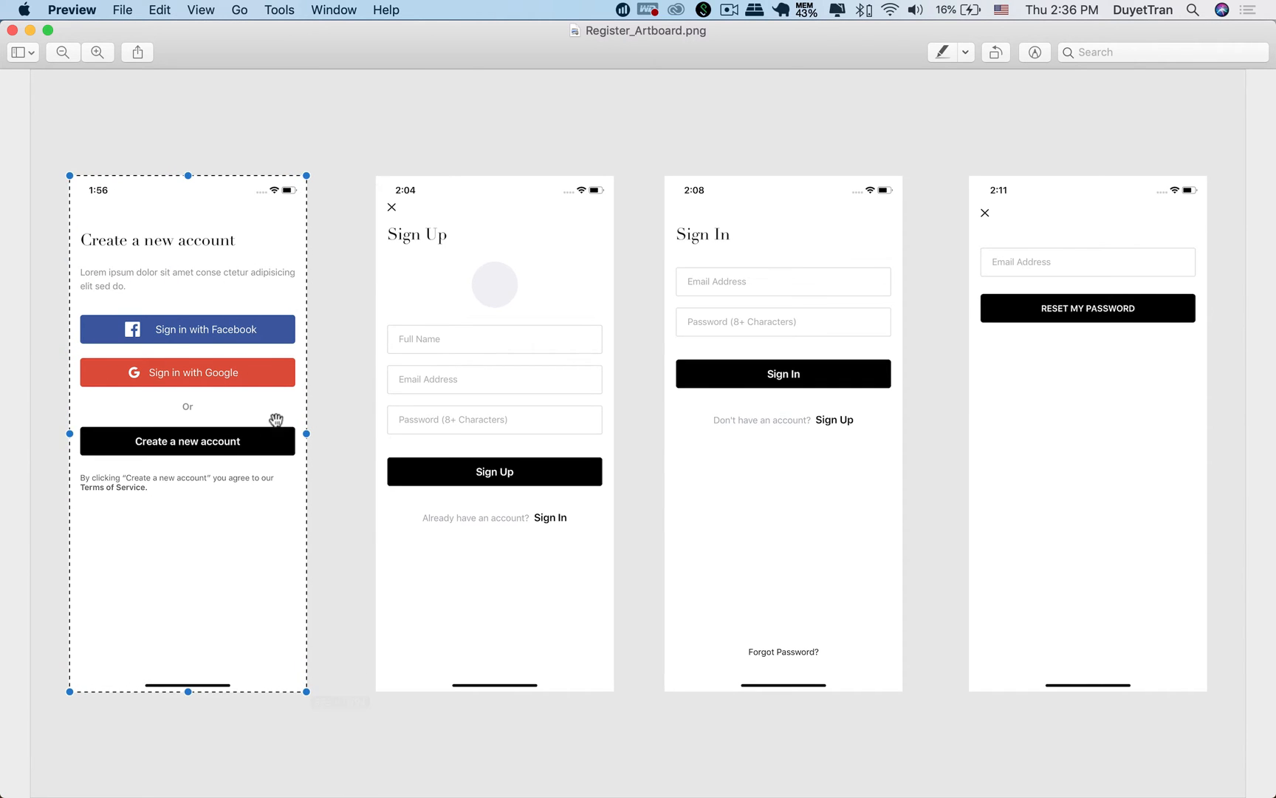
mouse_move(276, 341)
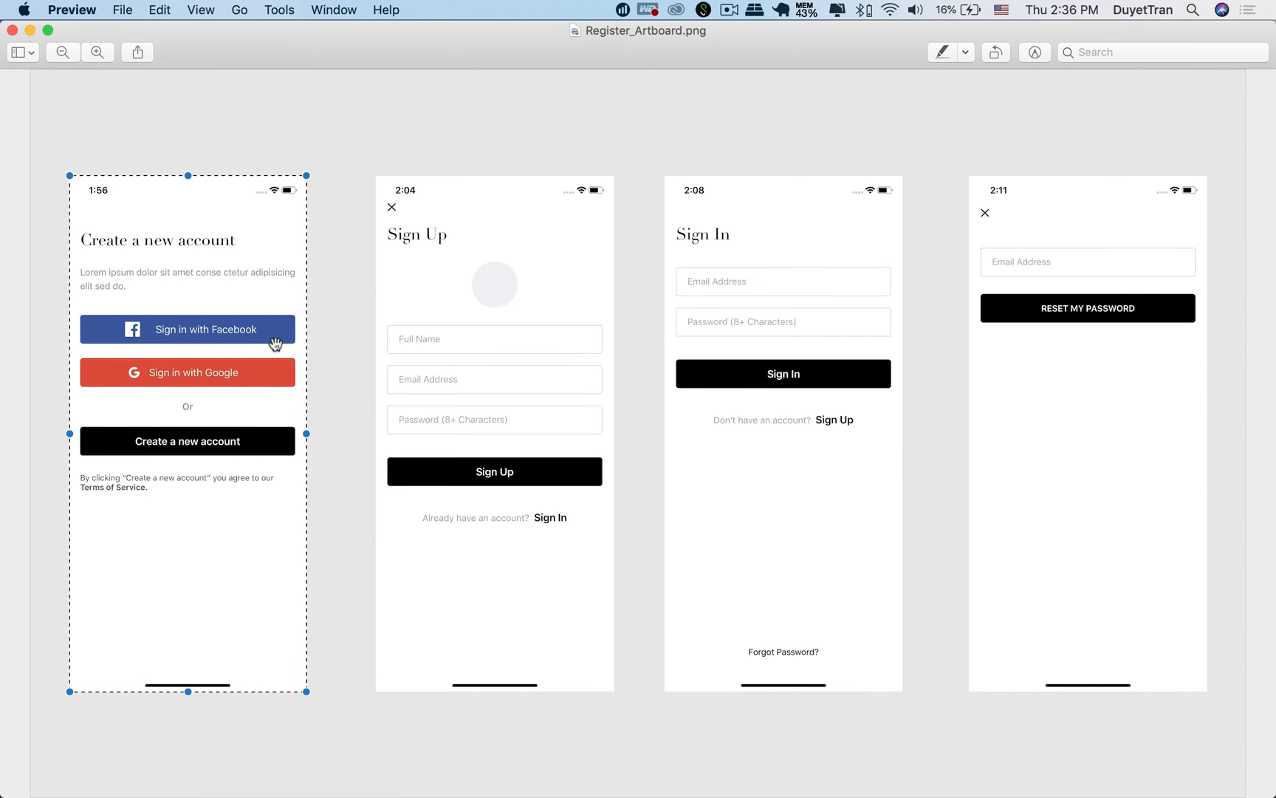
mouse_move(251, 275)
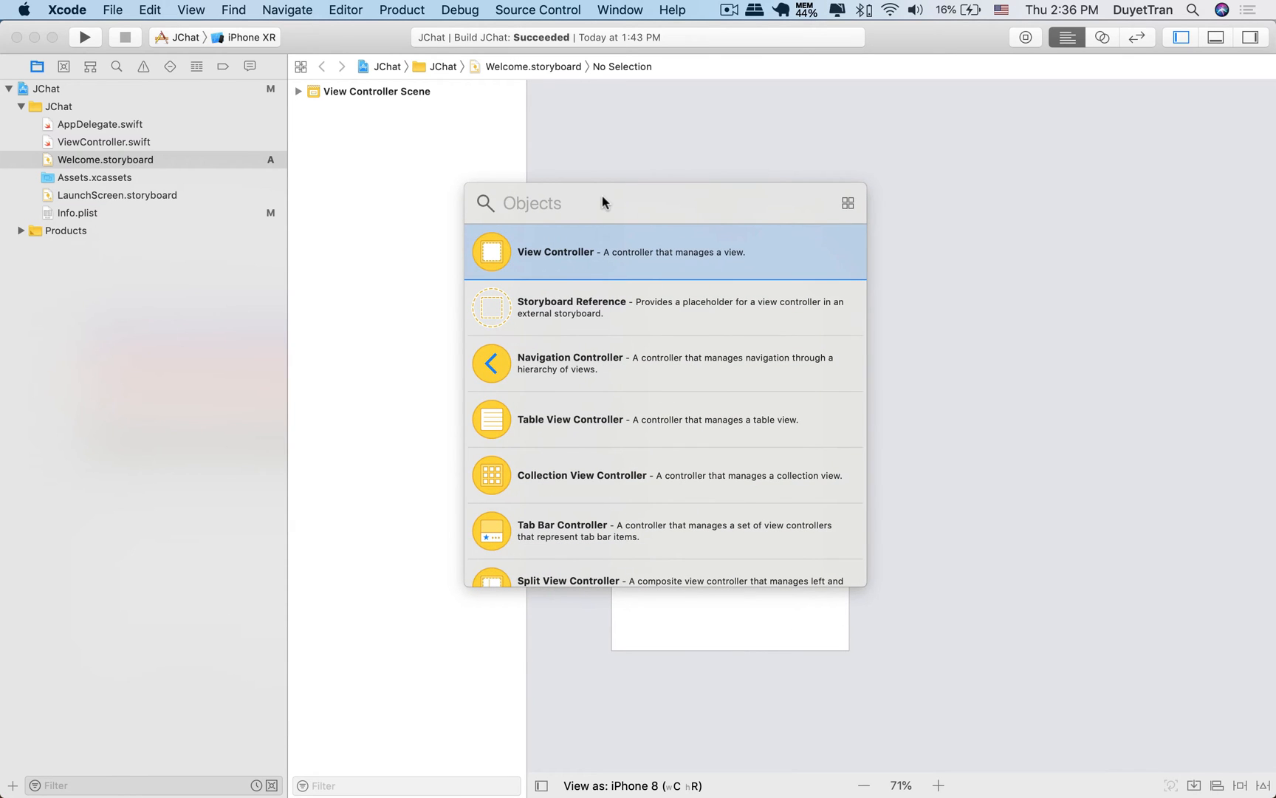
Add a Label from the Object Library and set its text to 'Create a new account'.
text(label)
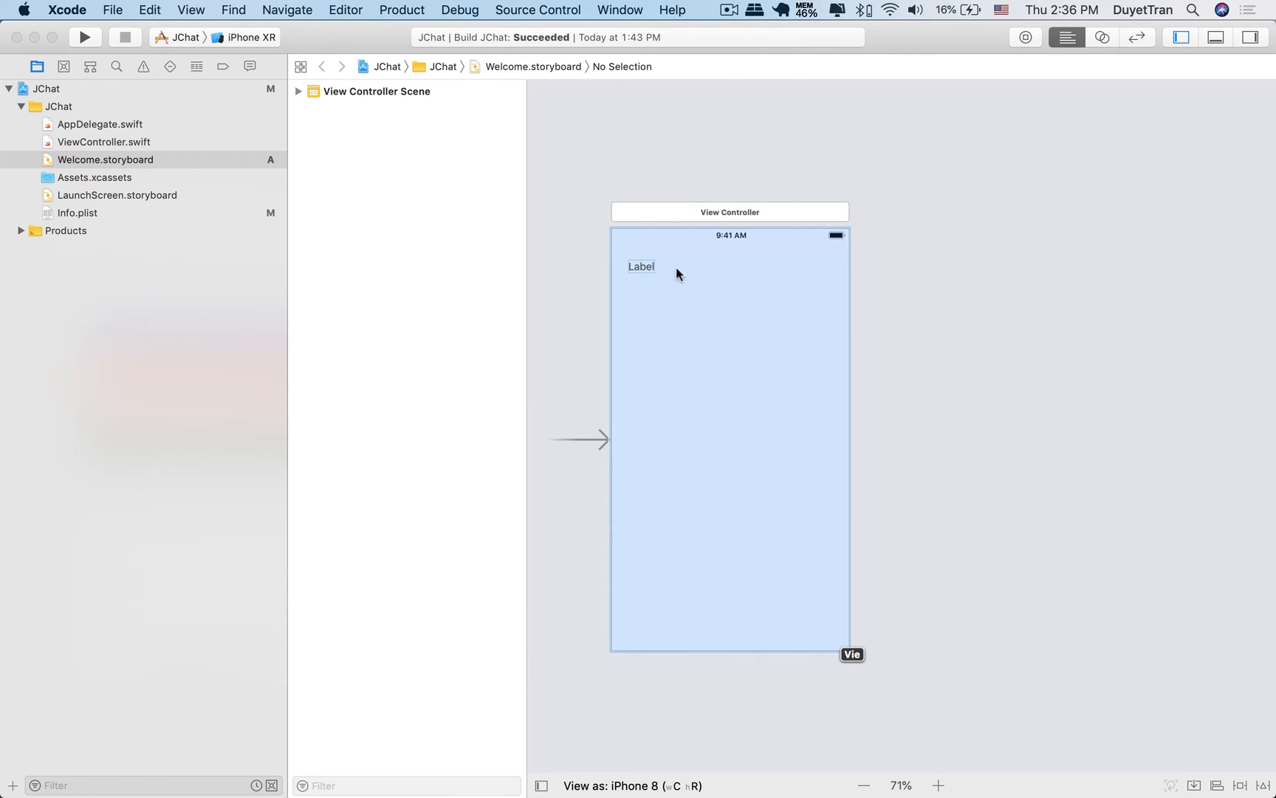
double_click(642, 266)
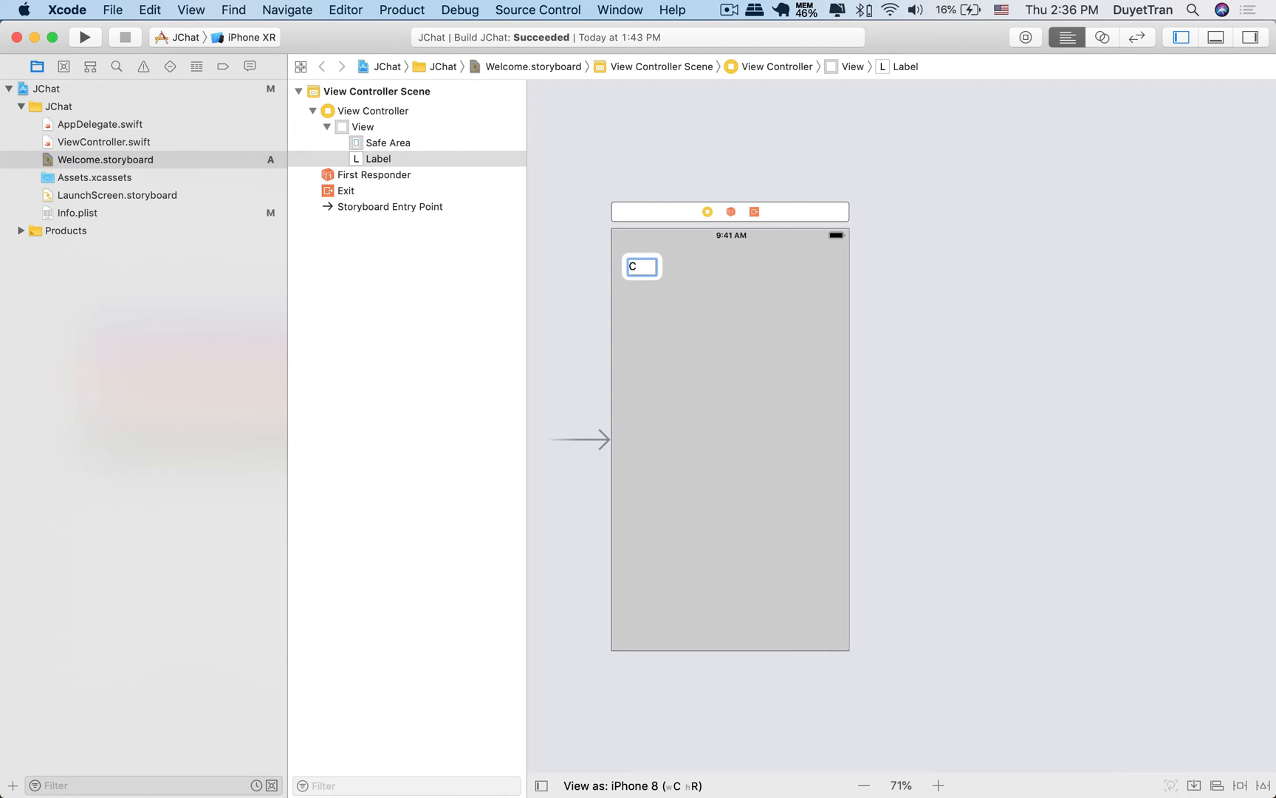
text(reate a)
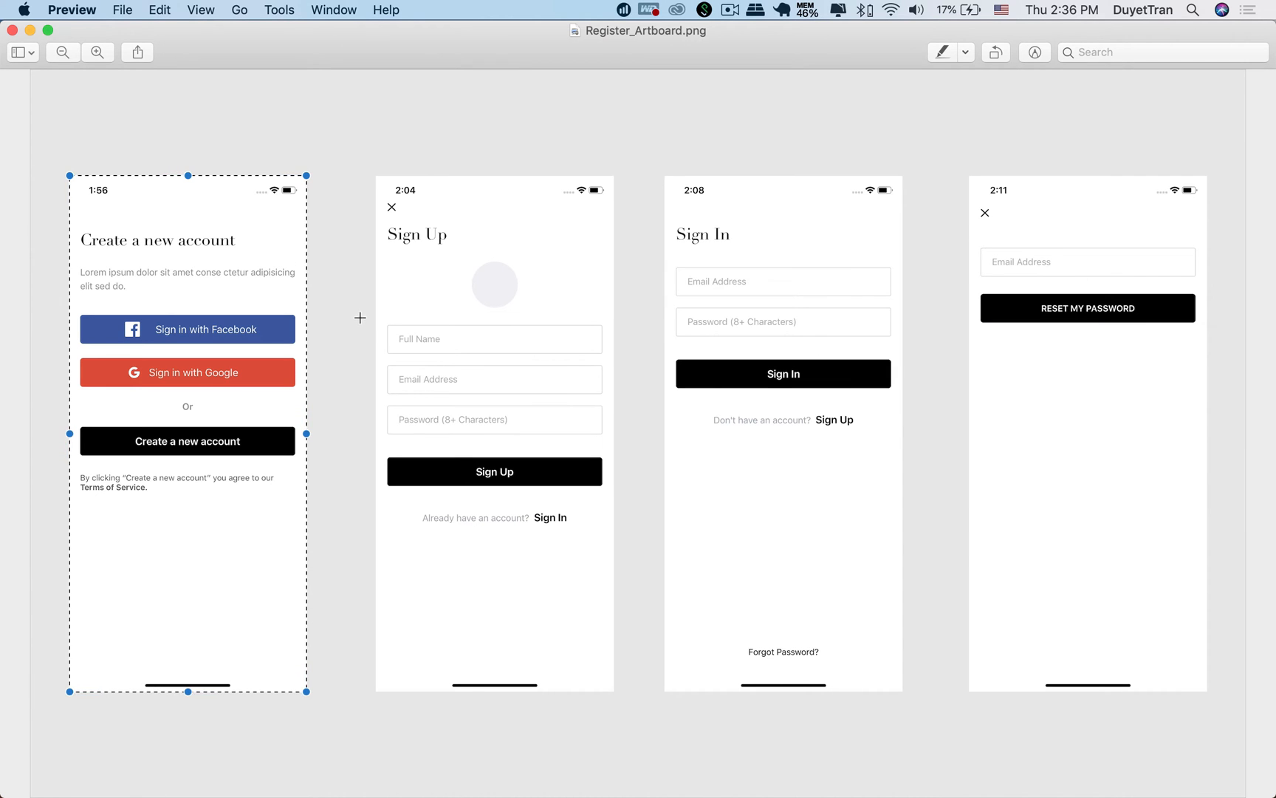
mouse_move(200, 415)
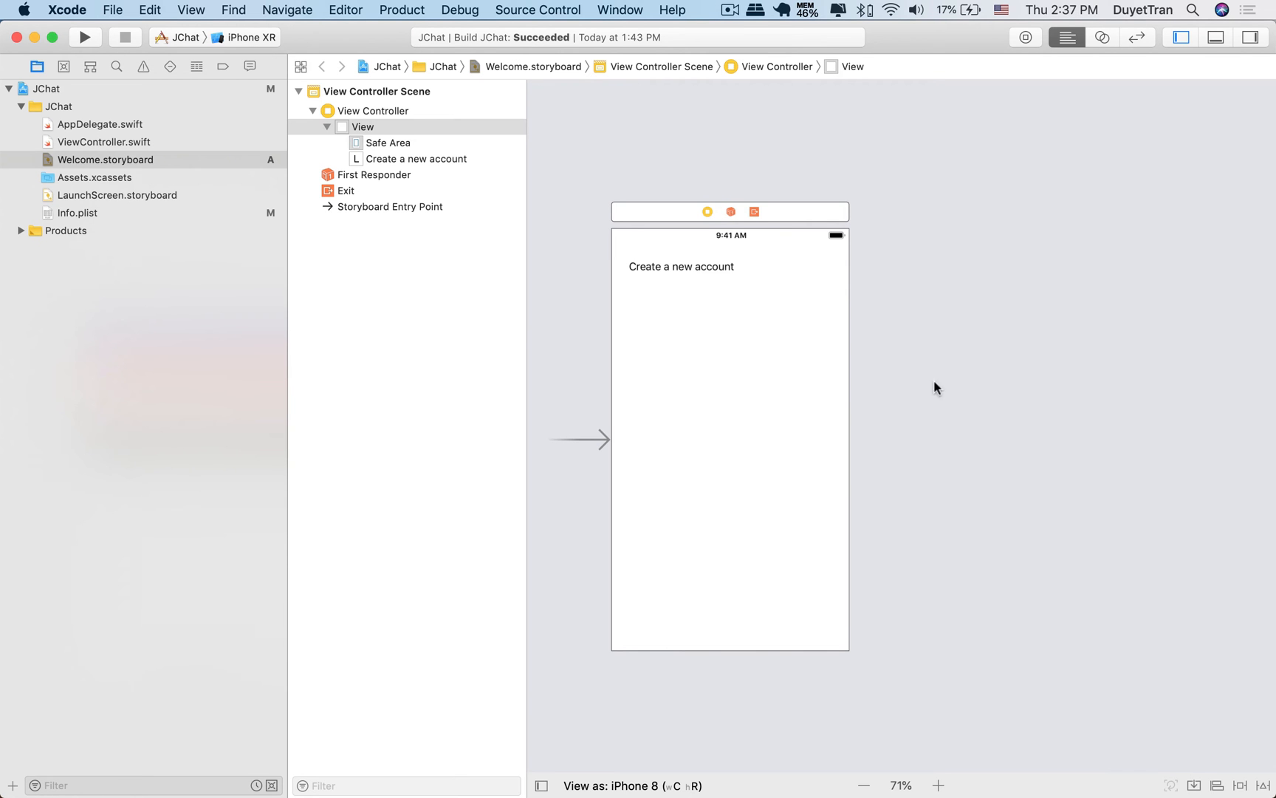
Add Button objects for Sign in with Facebook, Sign in with Google and Create a new account.
text(but)
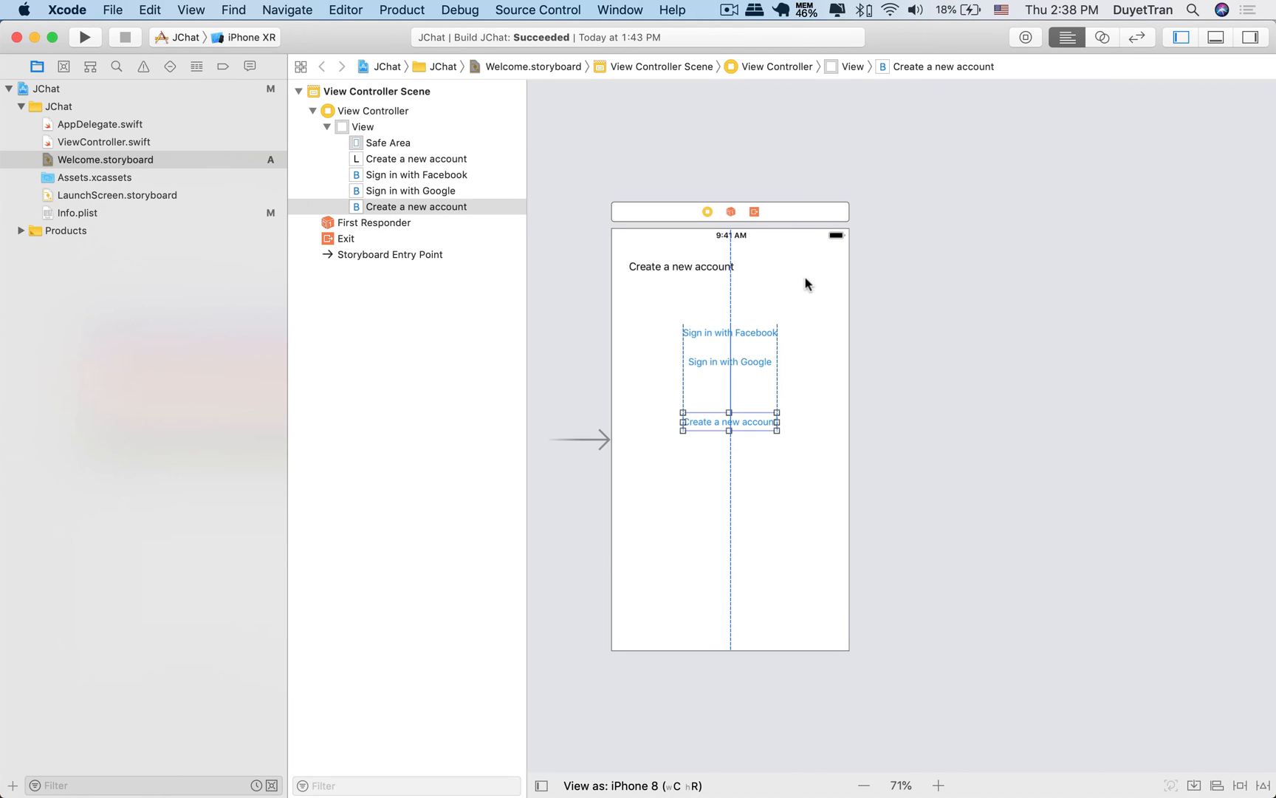
text(label)
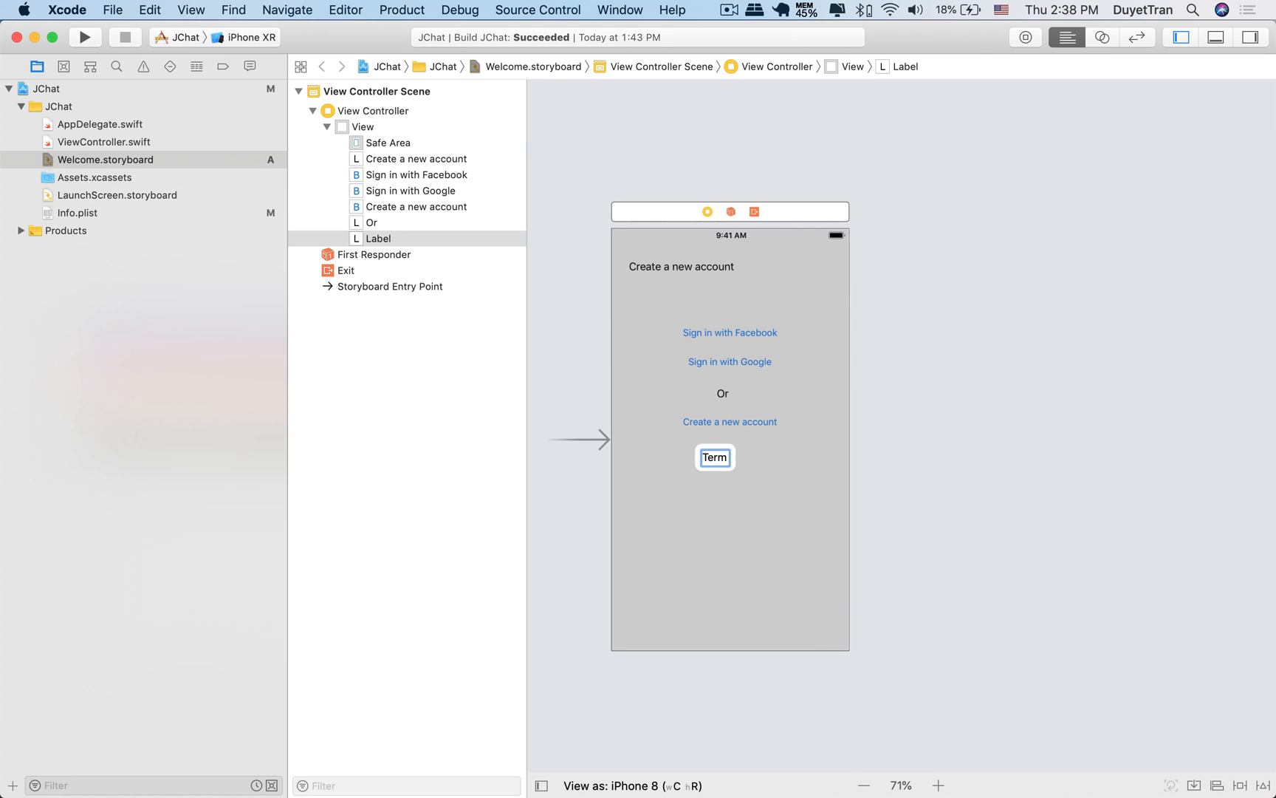
Set the lower label's text to 'Terms of Service.' beneath the create-account button.
text(Terms of Service.)
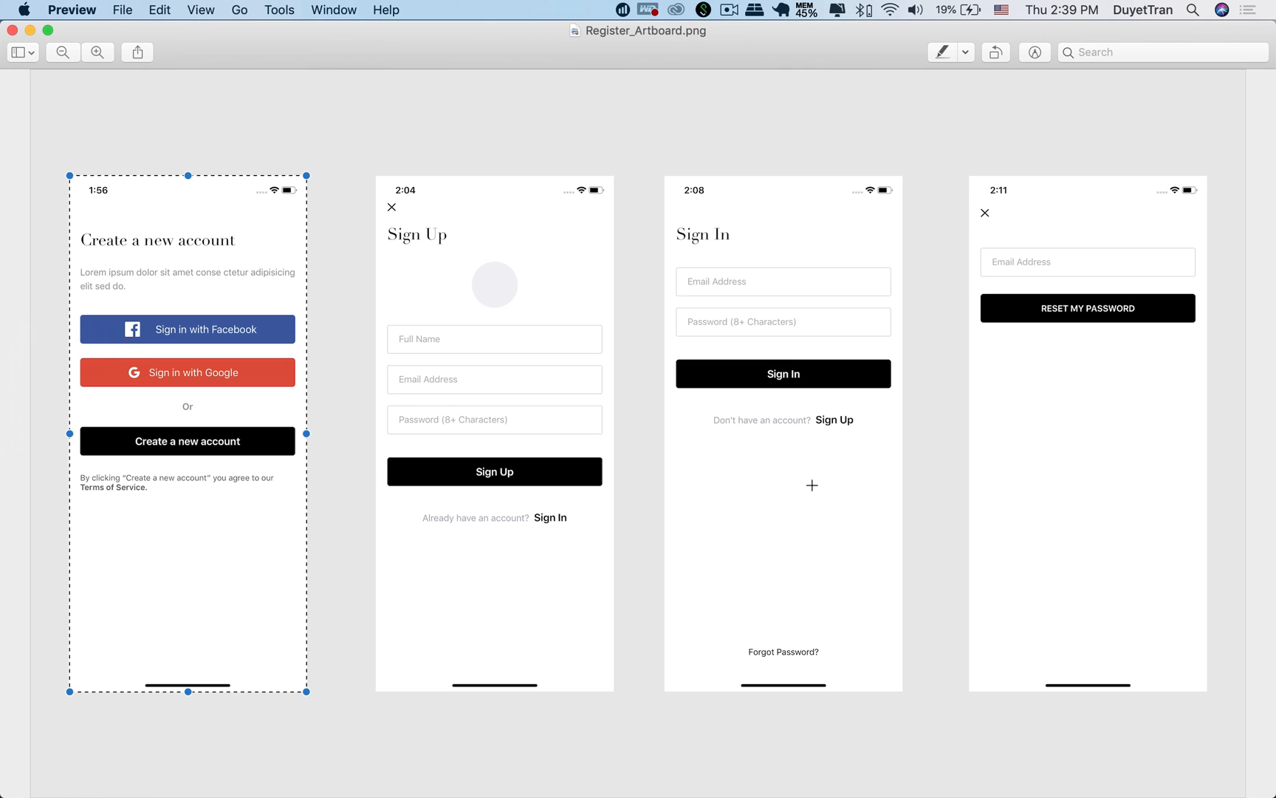
mouse_move(155, 501)
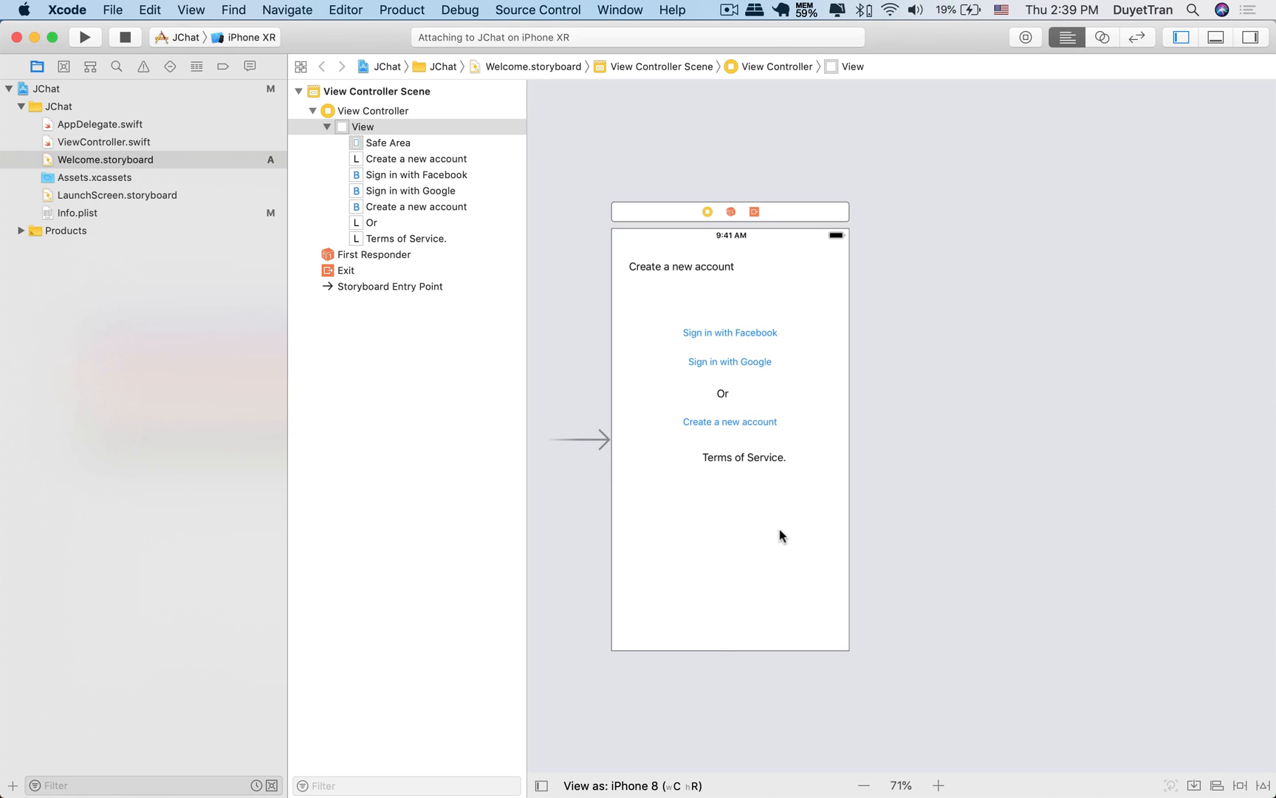
Build and launch the app in the iPhone XR Simulator to show the welcome screen.
click(84, 37)
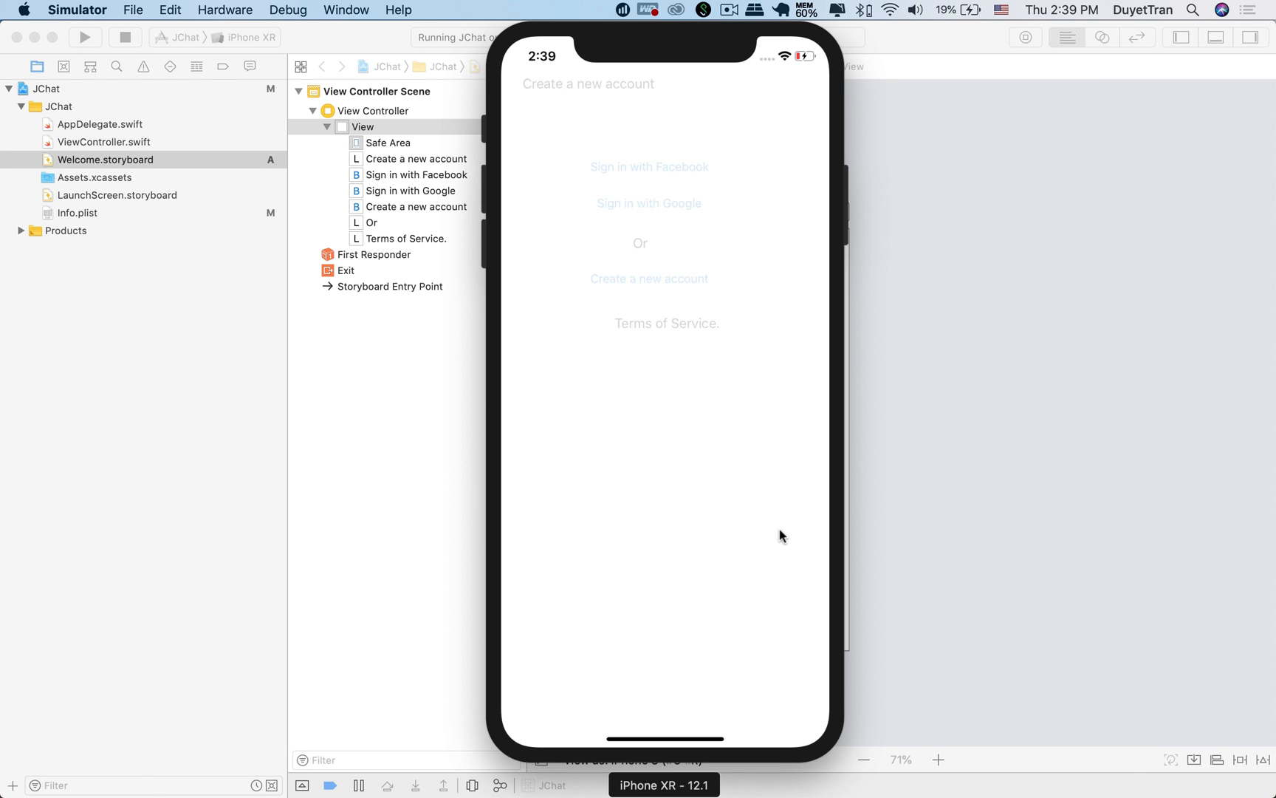